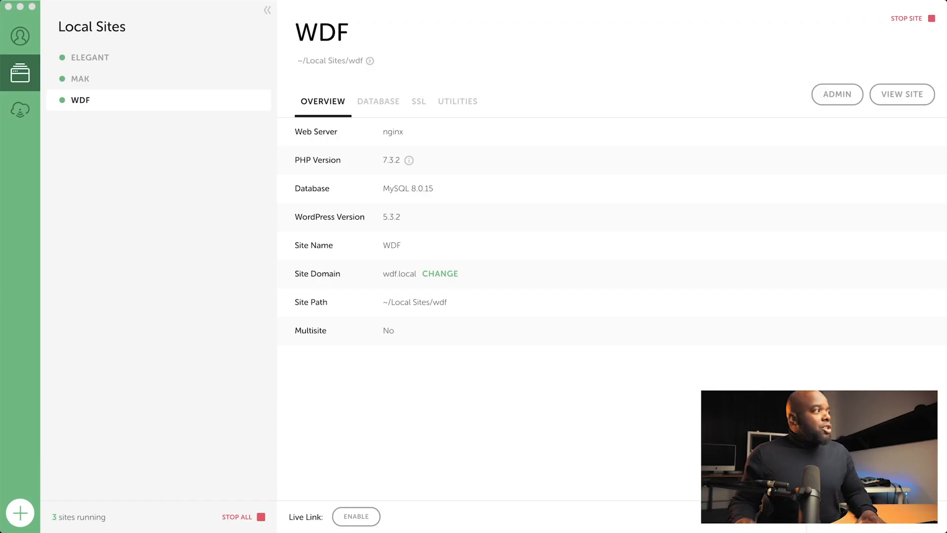
Stop the MAK site from its details page, leaving two local sites running.
click(81, 79)
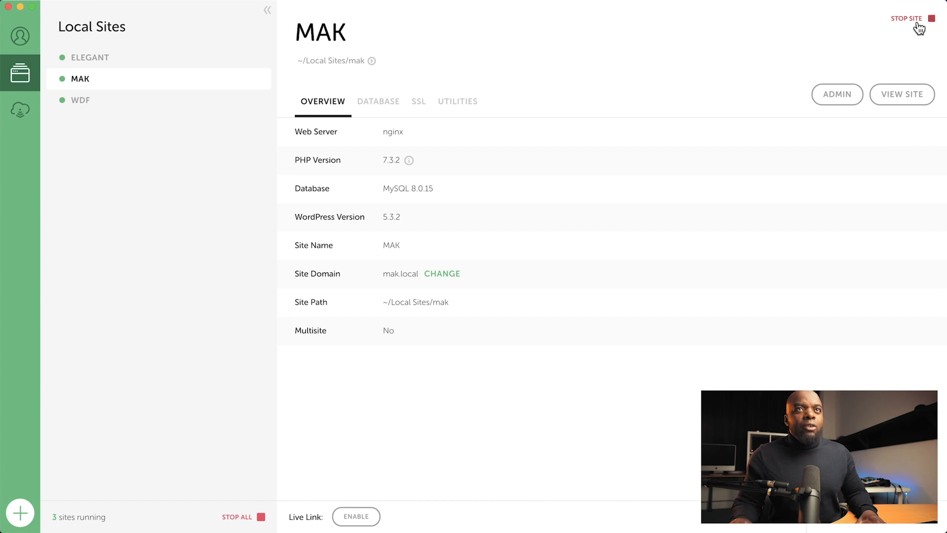
click(905, 19)
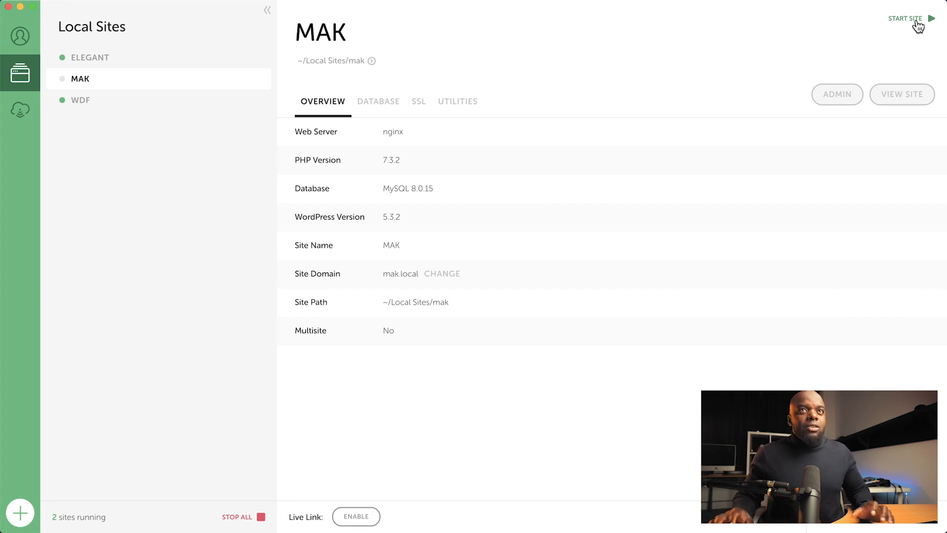
click(905, 18)
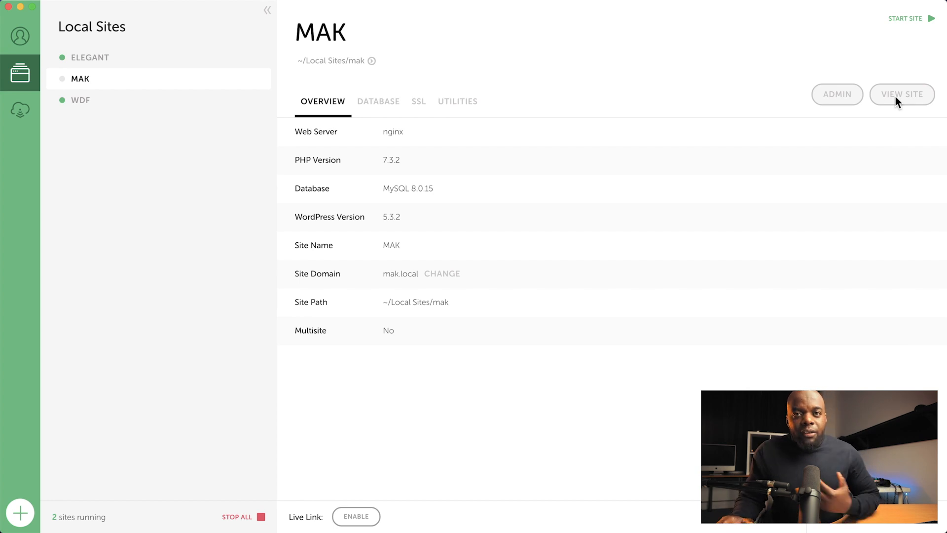
mouse_move(130, 102)
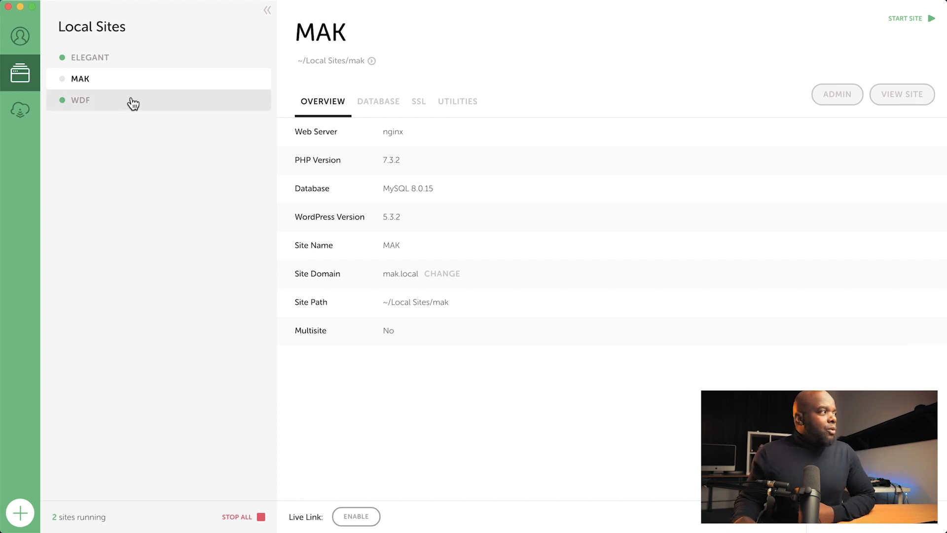
View the WDF site's myBAKES homepage at wdf.local in the browser and scroll through it.
click(82, 101)
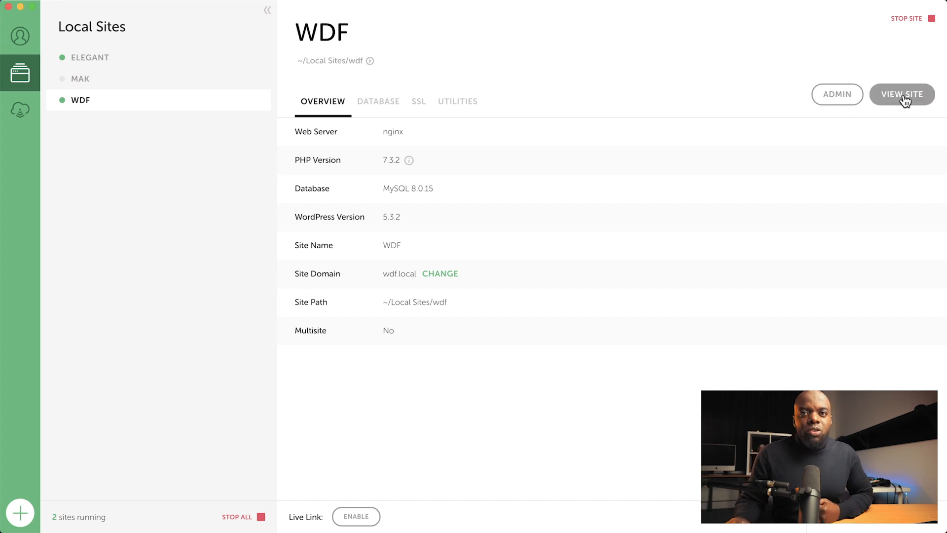
click(902, 94)
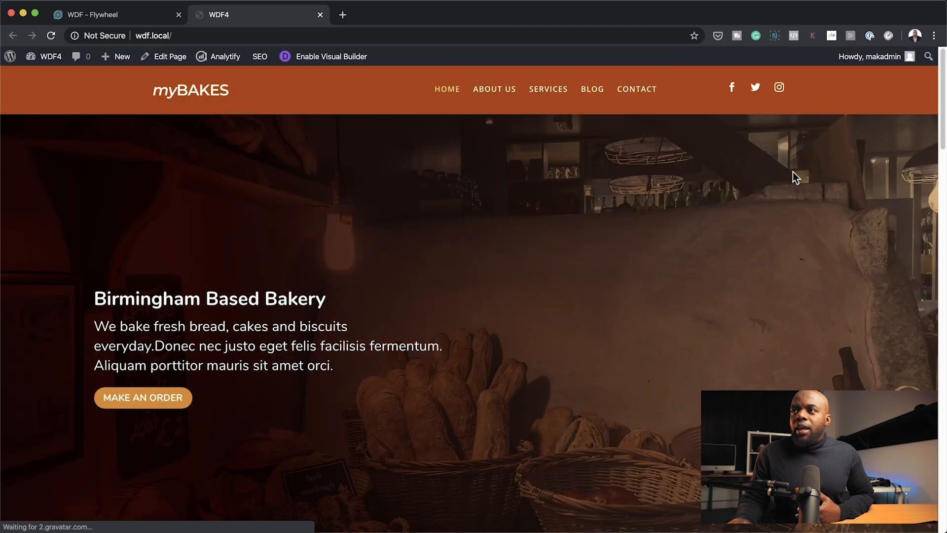
mouse_move(669, 241)
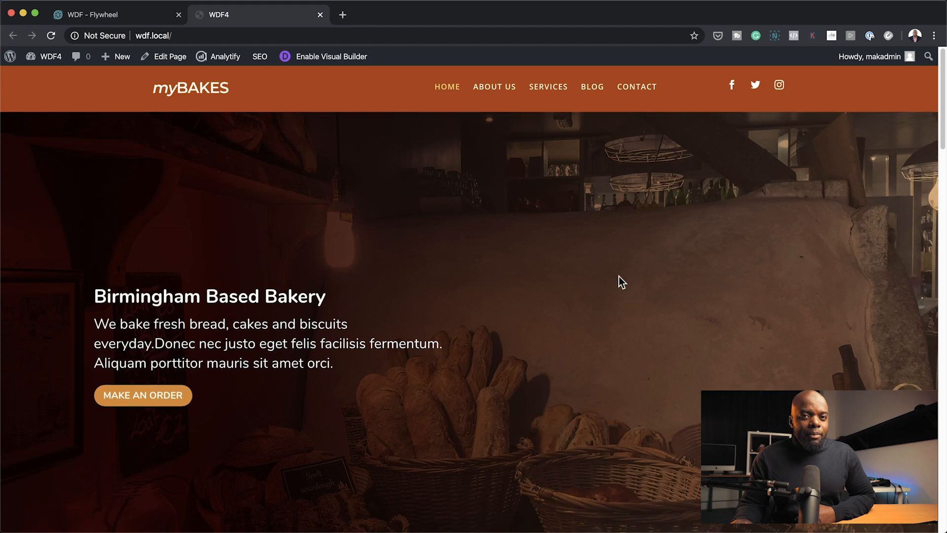
scroll(down, 3)
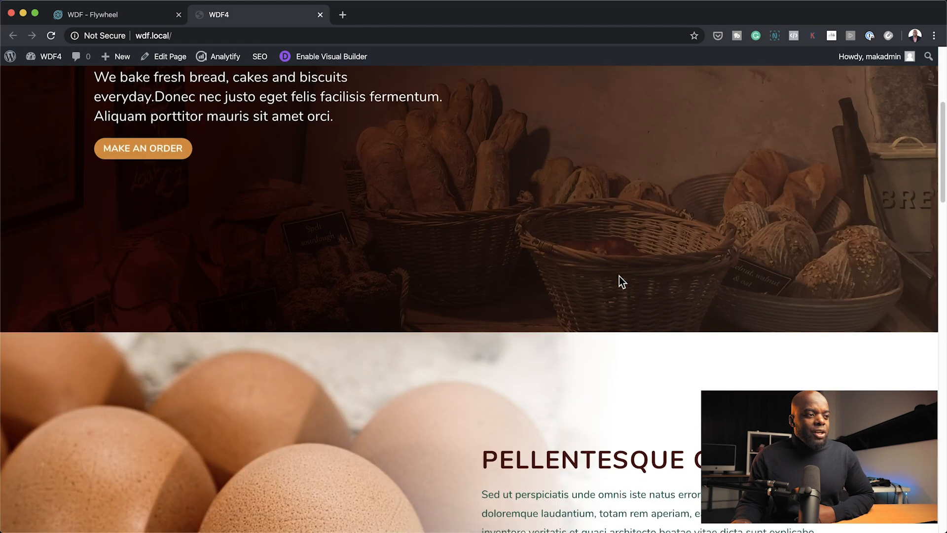
scroll(down, 3)
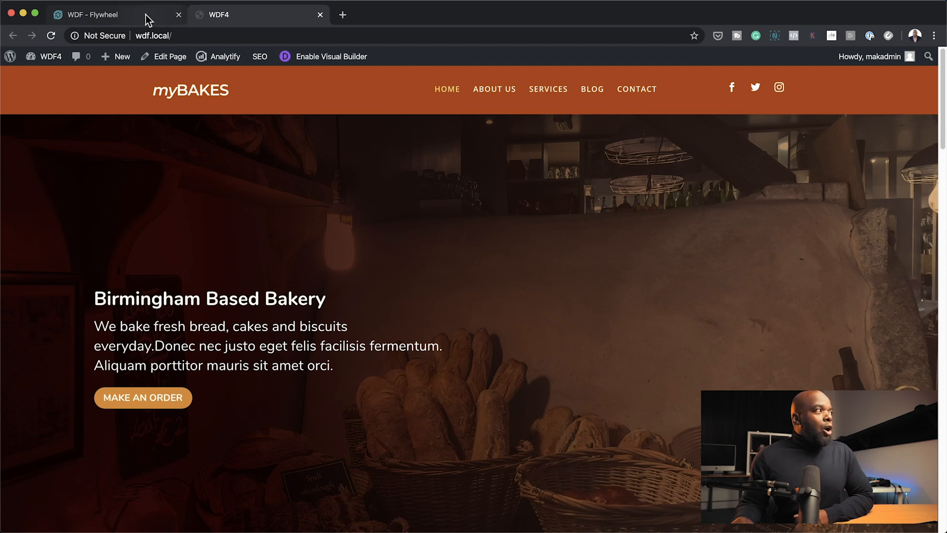
From the Flywheel dashboard, view the hosted WDF site at maketa.flywheelsites.com in a new tab.
click(98, 14)
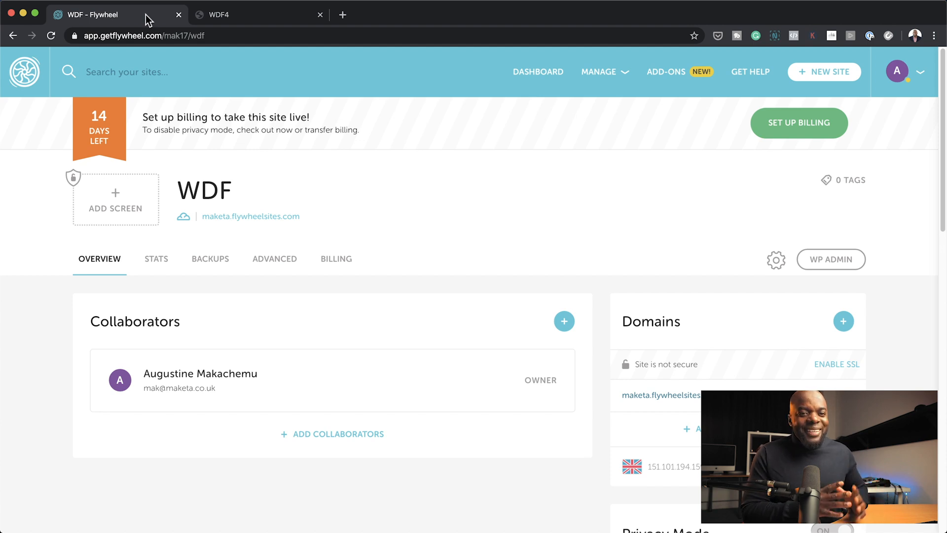
mouse_move(499, 241)
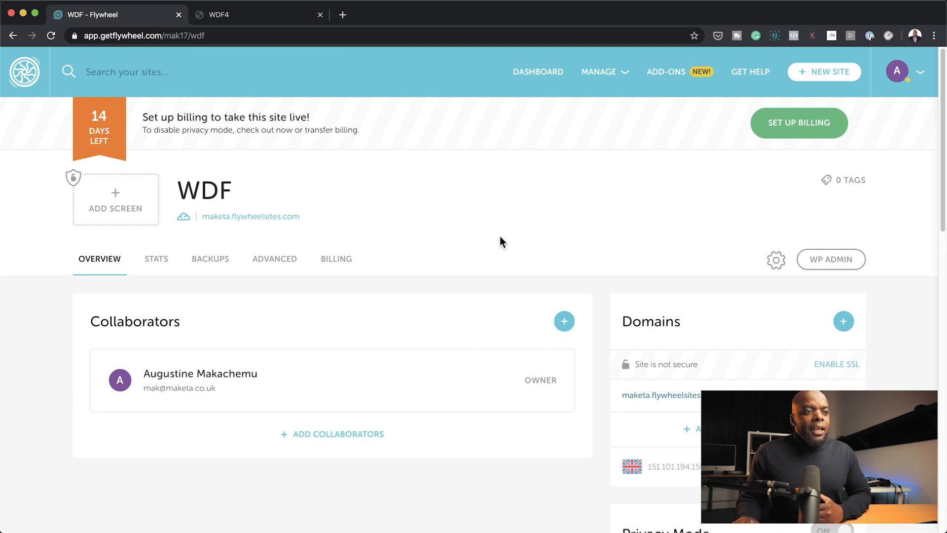
mouse_move(664, 422)
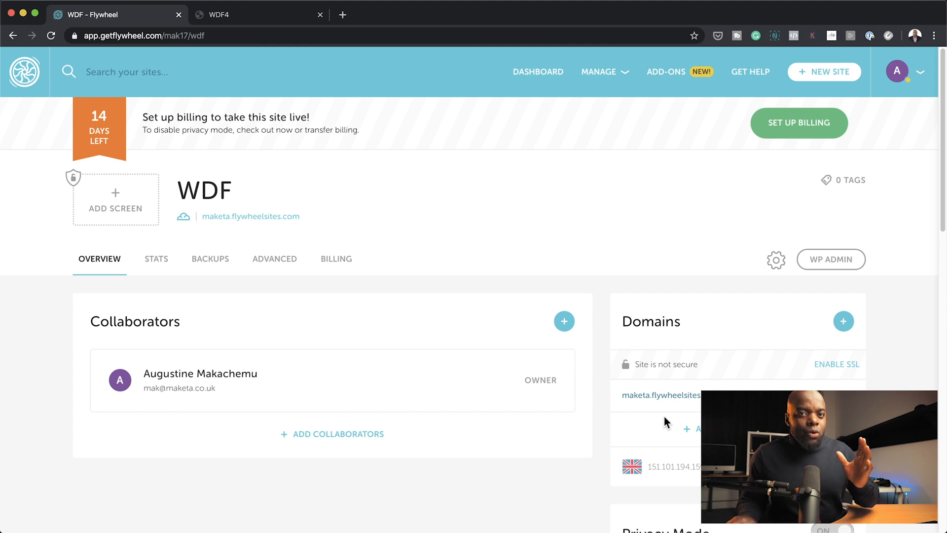
mouse_move(655, 414)
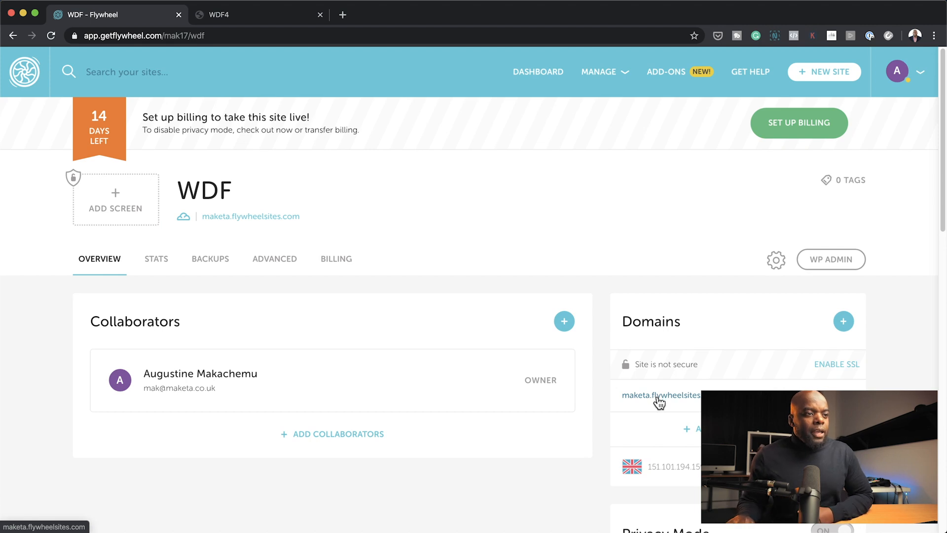
click(657, 395)
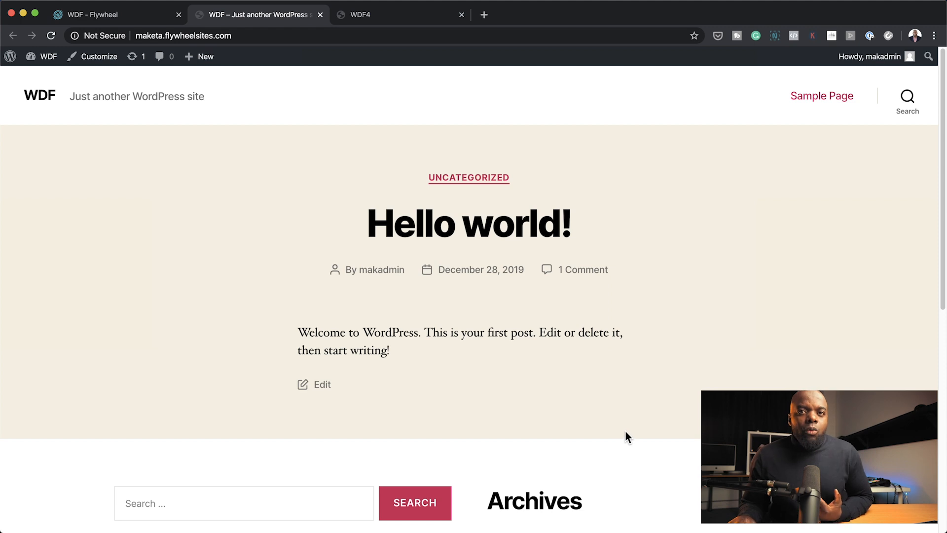
scroll(down, 3)
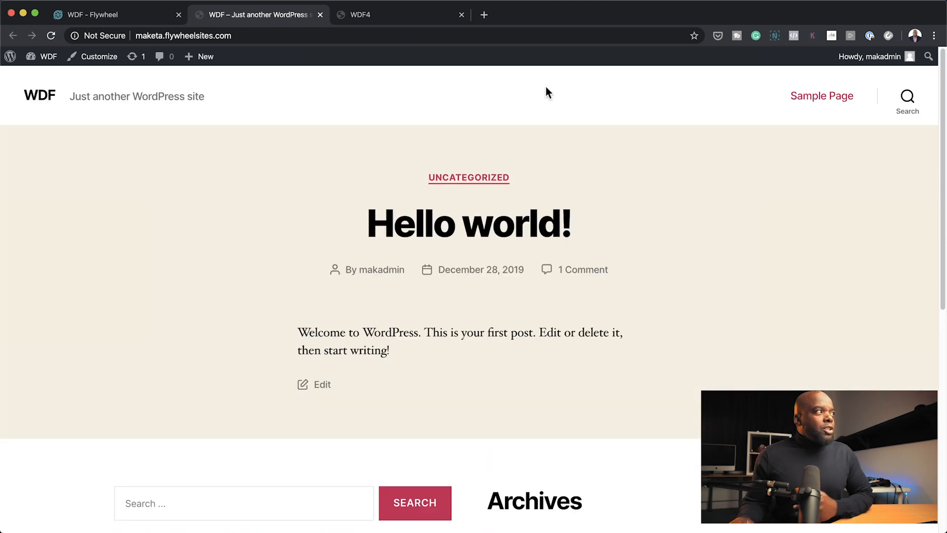
Compare the hosted site's address with the local bakery site by switching between their tabs.
click(382, 13)
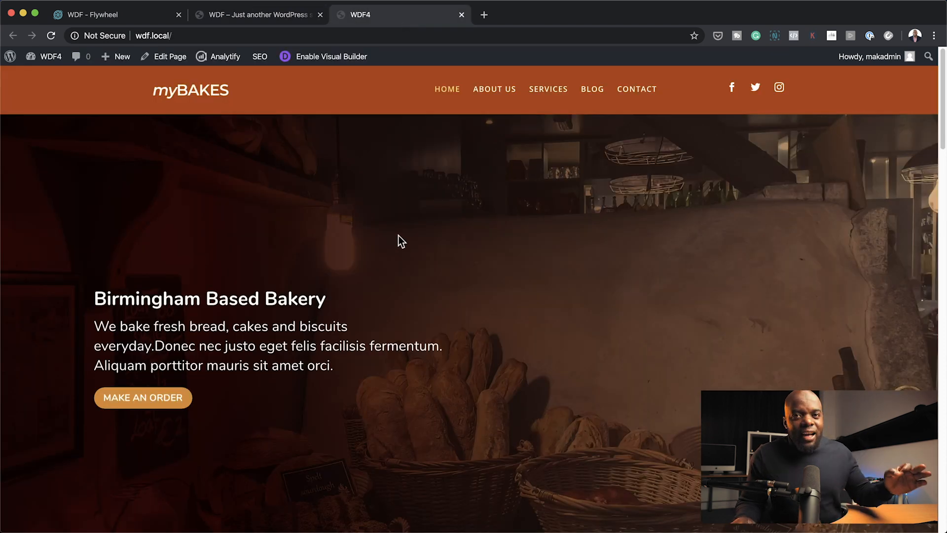
mouse_move(400, 252)
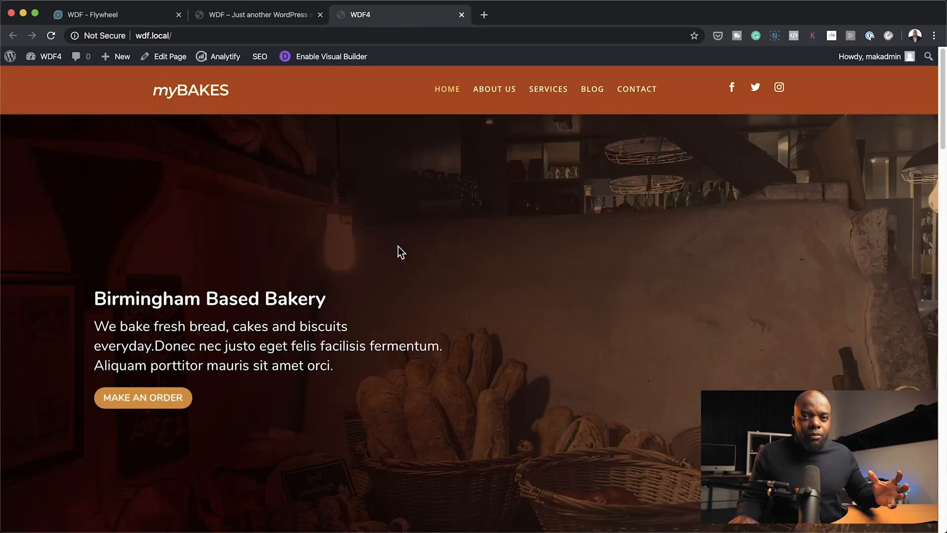
click(257, 14)
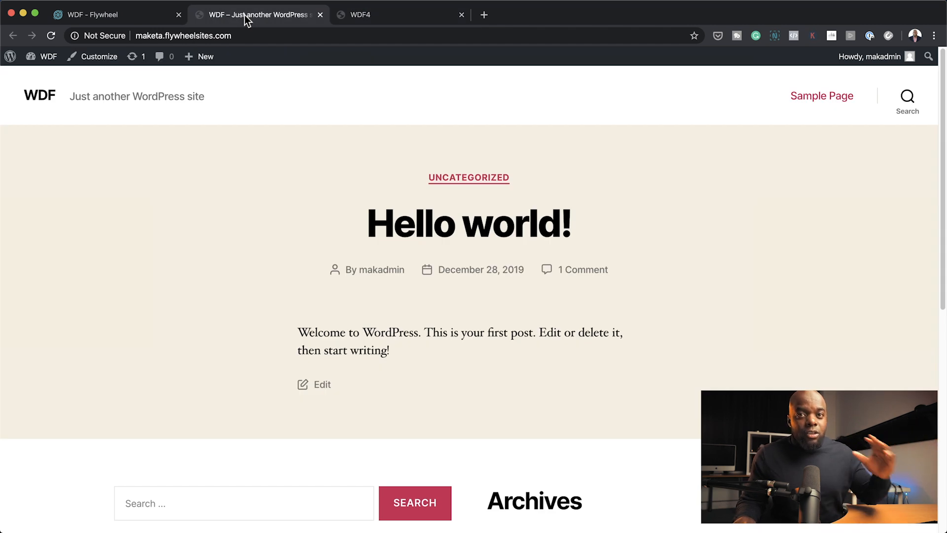
click(189, 35)
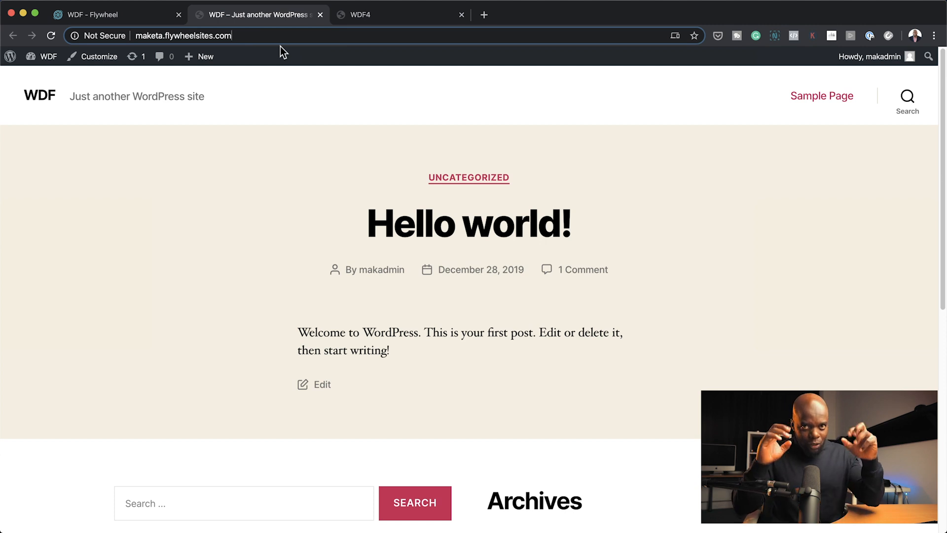
click(391, 14)
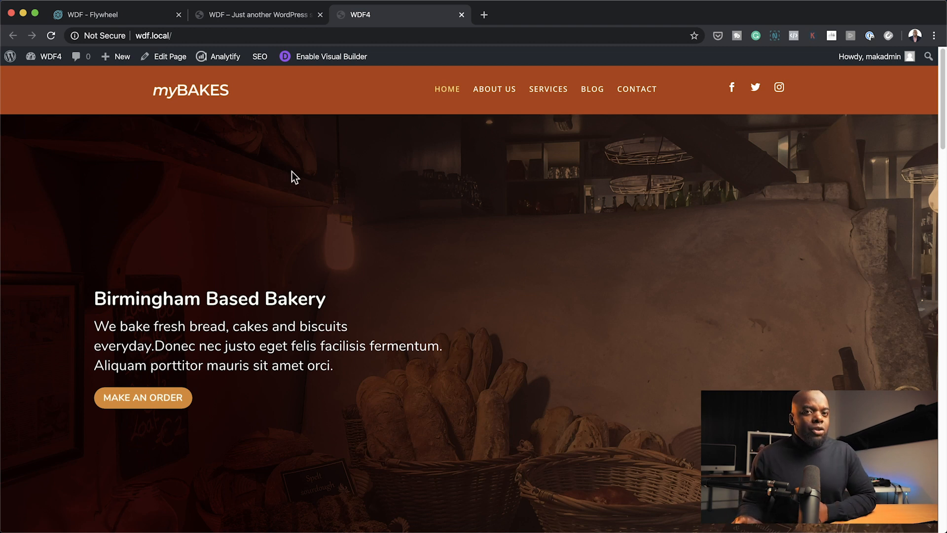
mouse_move(166, 98)
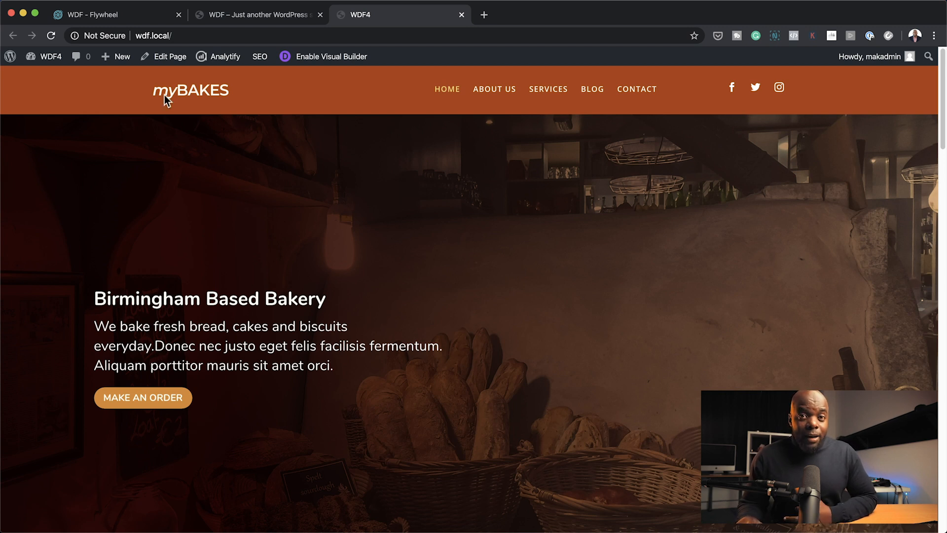
Go from the bakery homepage to the WDF4 admin dashboard and its Plugins menu.
click(46, 76)
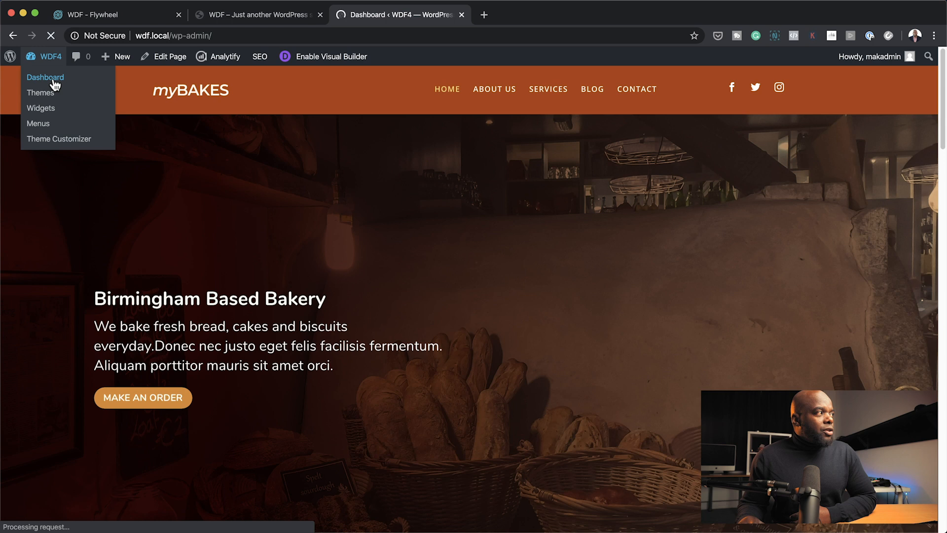
click(45, 77)
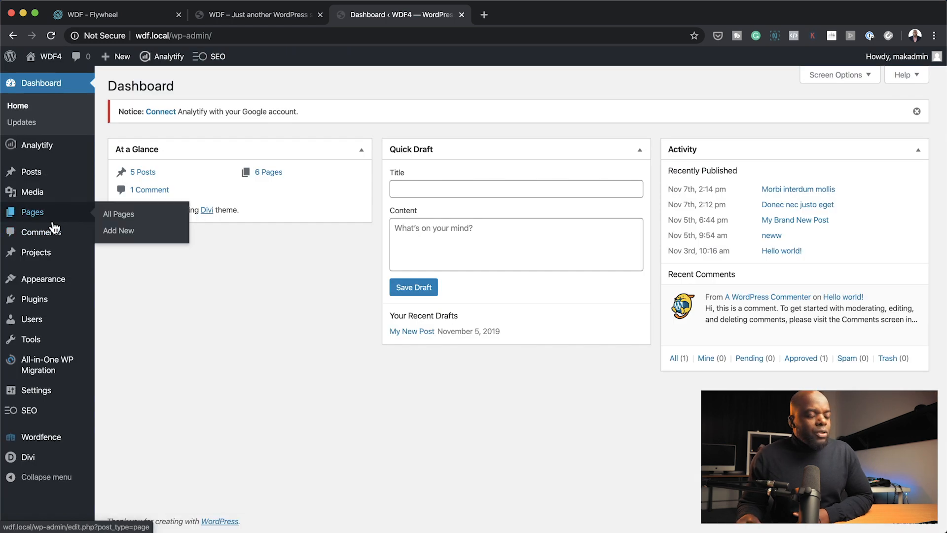
mouse_move(49, 231)
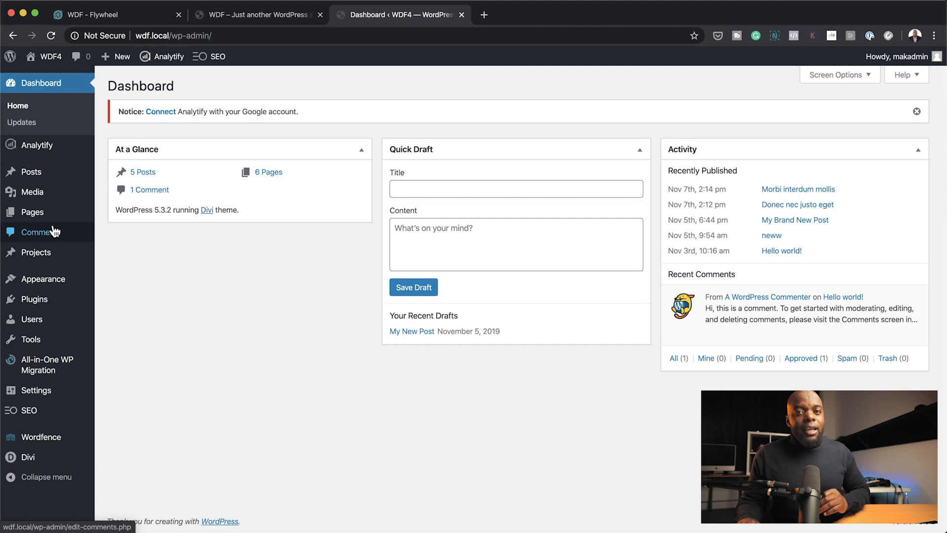
mouse_move(11, 228)
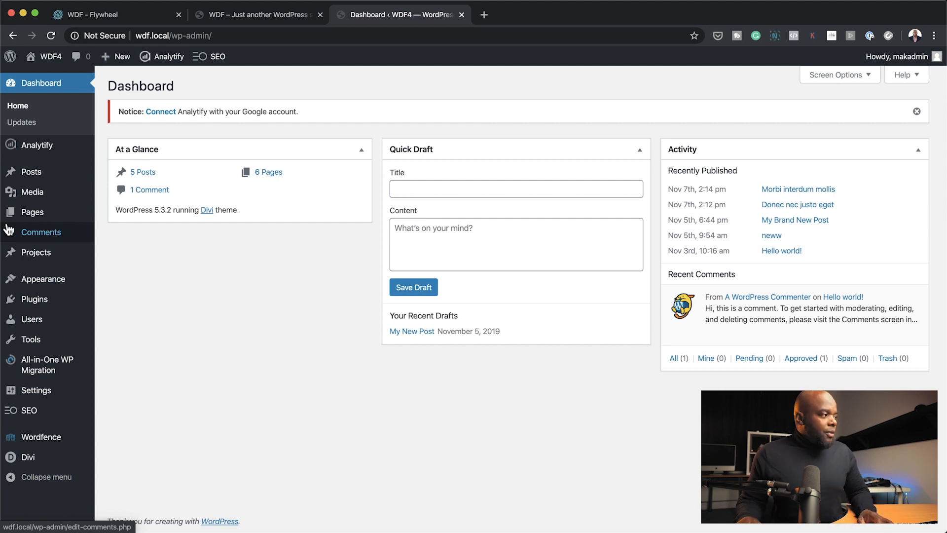
mouse_move(33, 299)
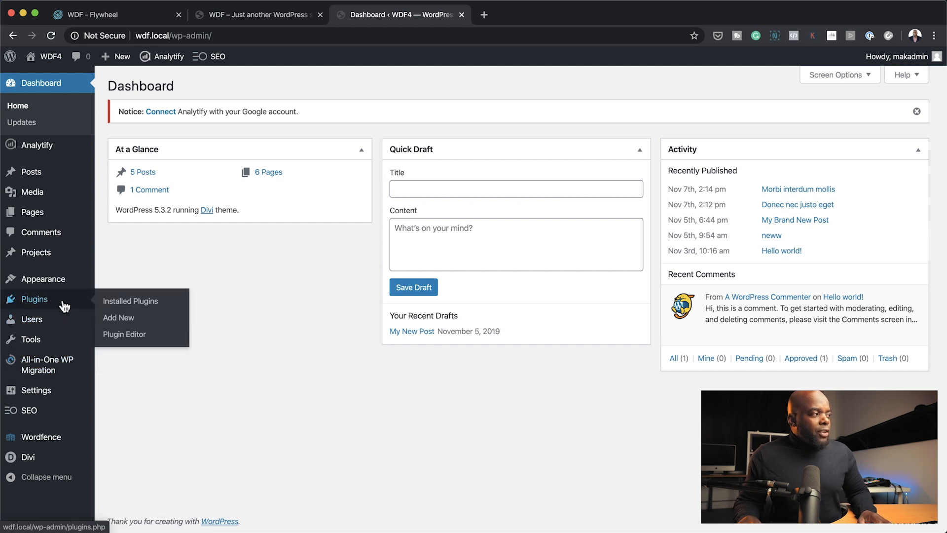
click(119, 318)
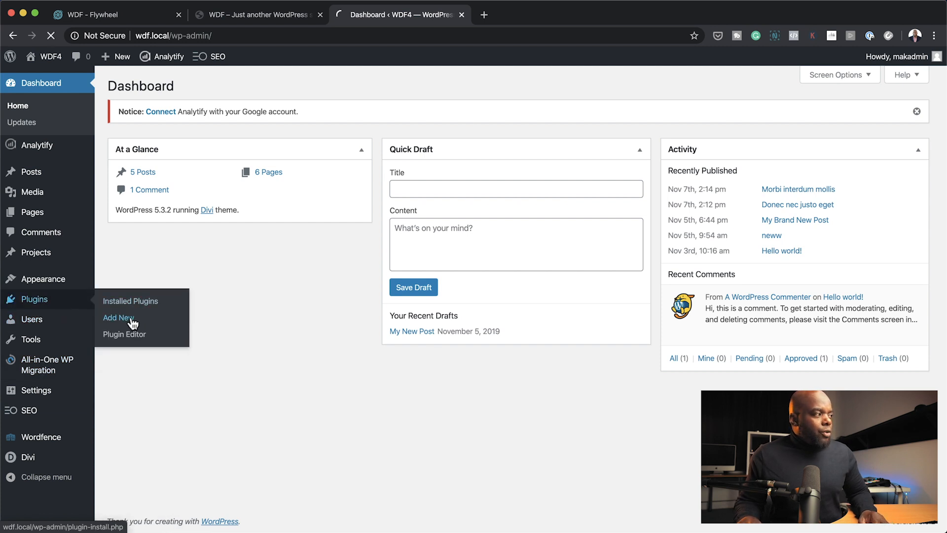
Search Add New plugins for 'all in one' to confirm All-in-One WP Migration is active.
click(118, 318)
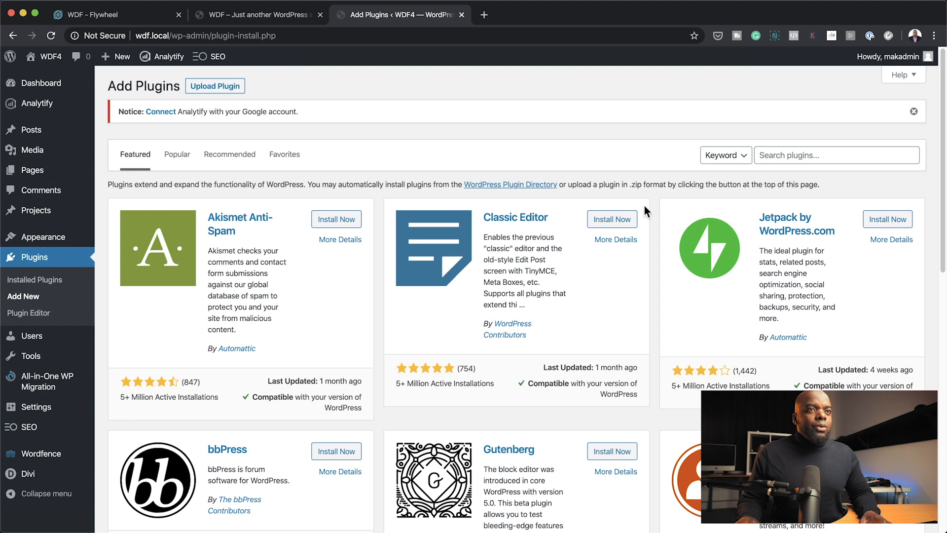
text(all in one wp)
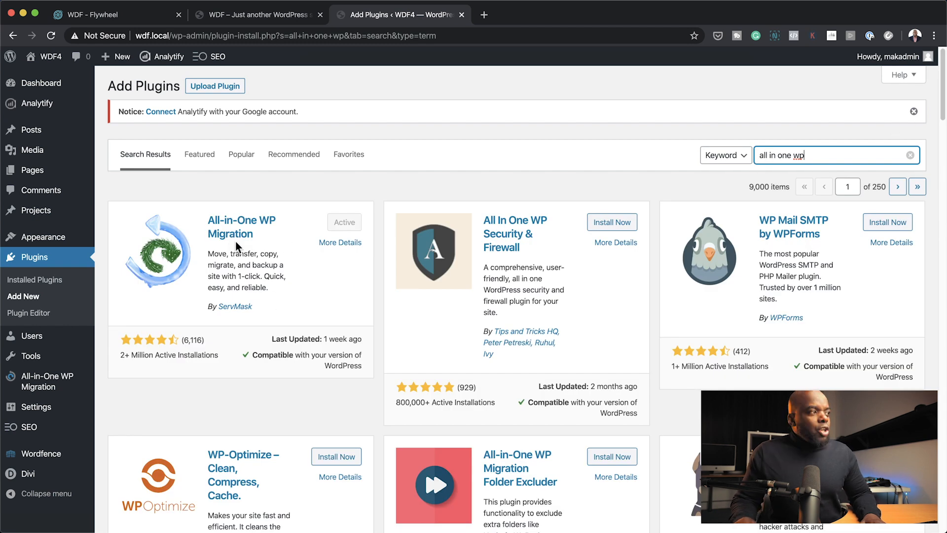
mouse_move(253, 254)
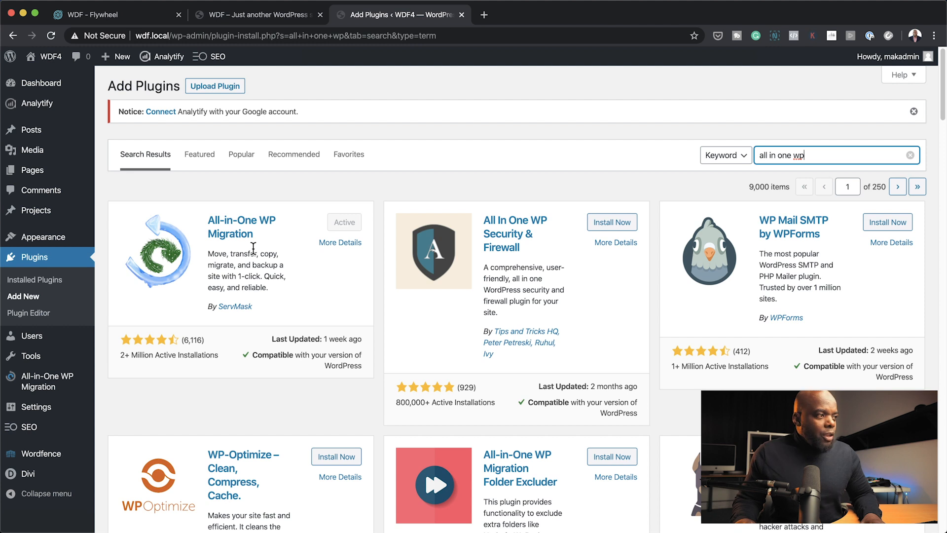
mouse_move(319, 304)
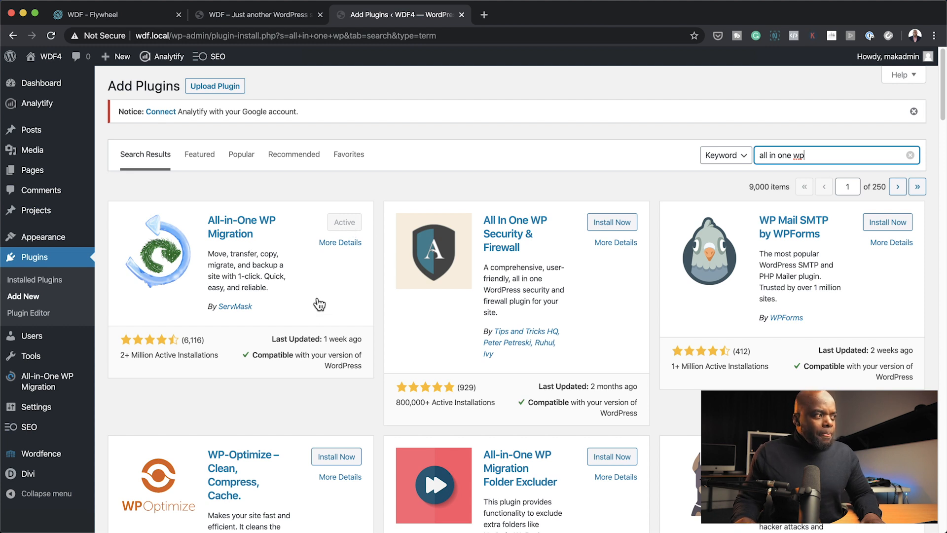
mouse_move(326, 331)
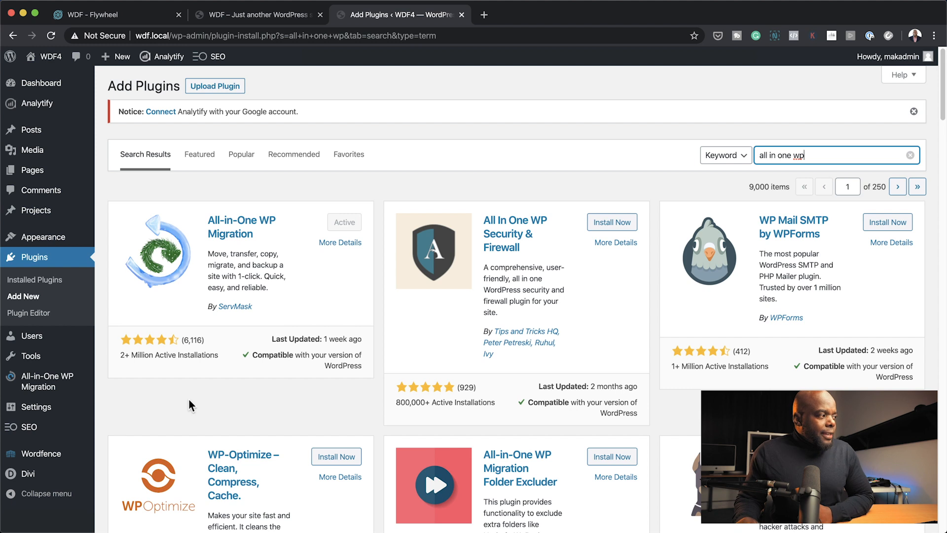
mouse_move(51, 380)
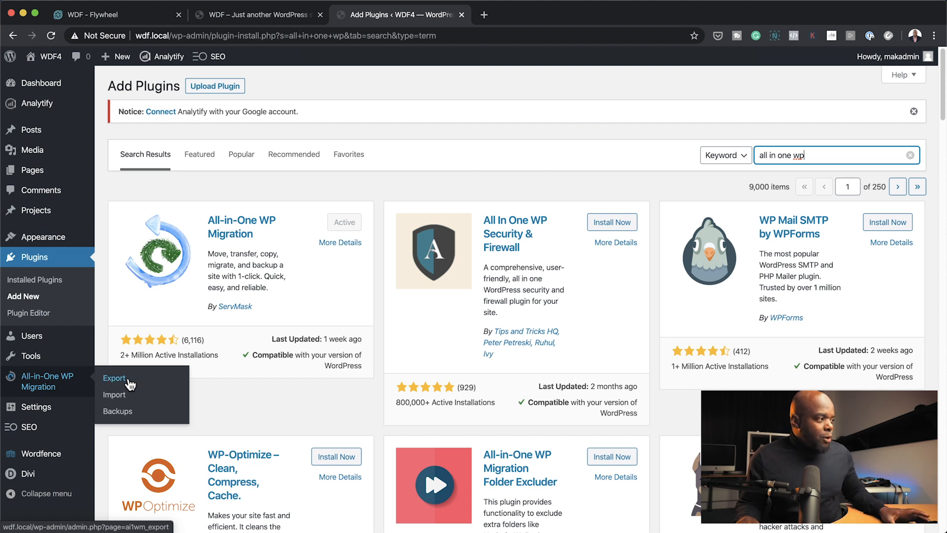
Start an All-in-One WP Migration export of the whole site to a file.
click(114, 377)
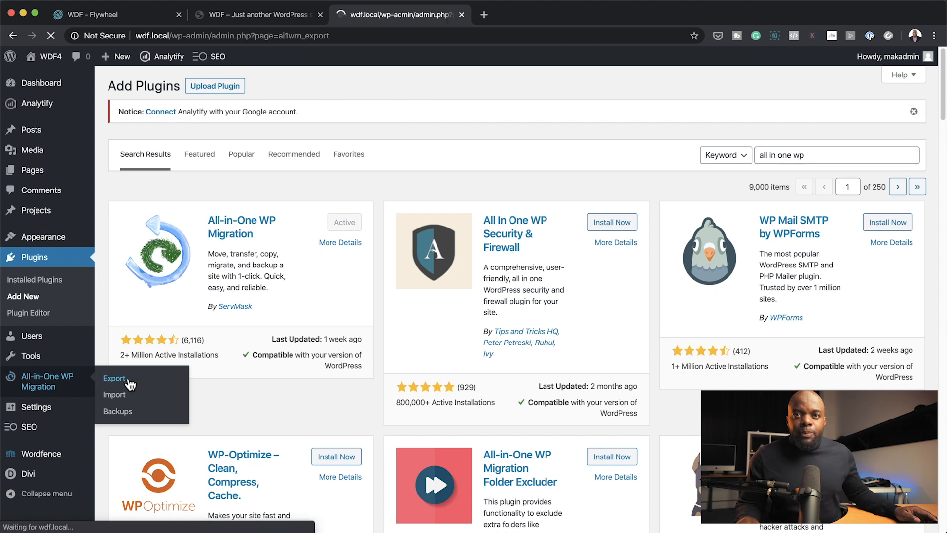
click(115, 378)
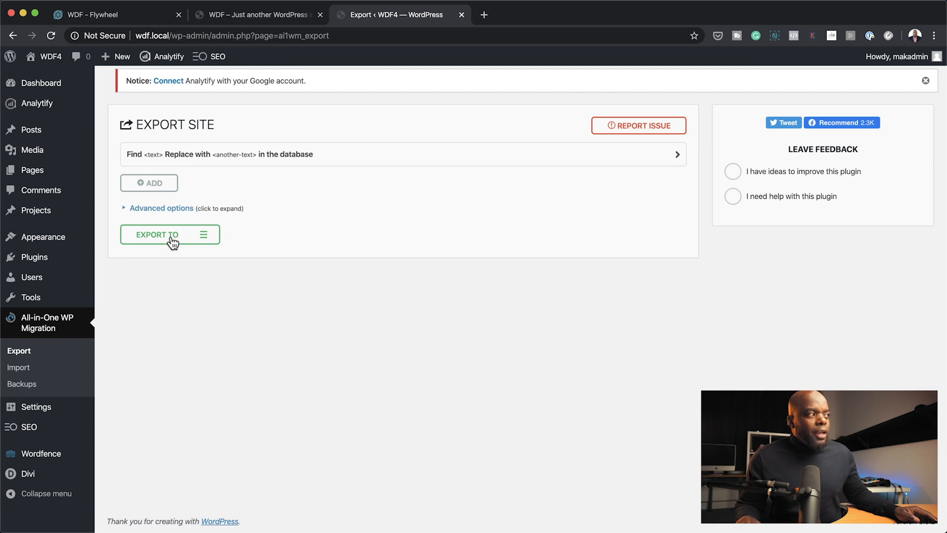
click(170, 235)
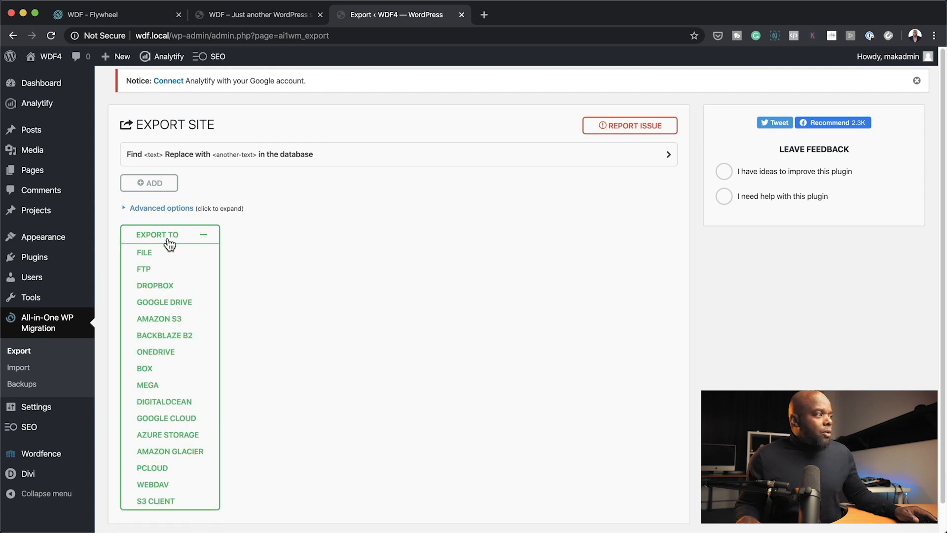
mouse_move(158, 256)
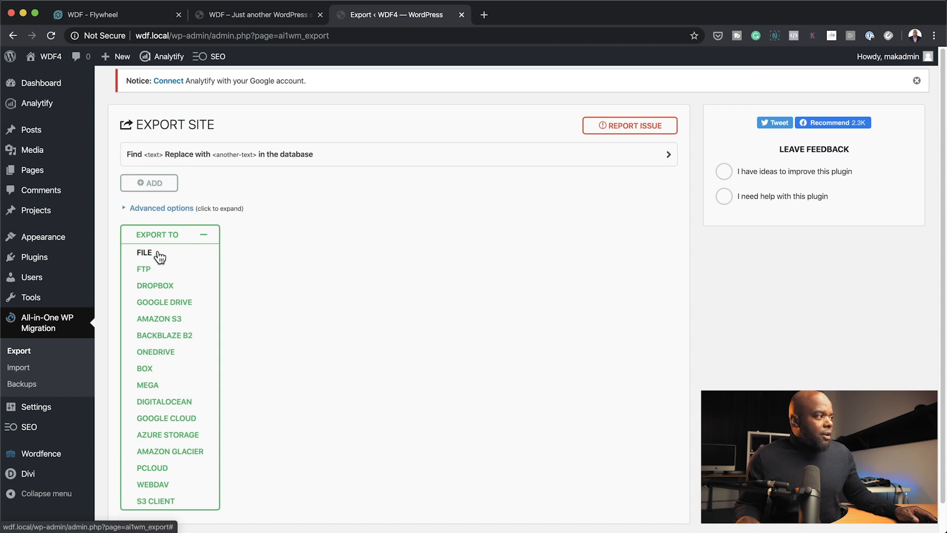
click(144, 253)
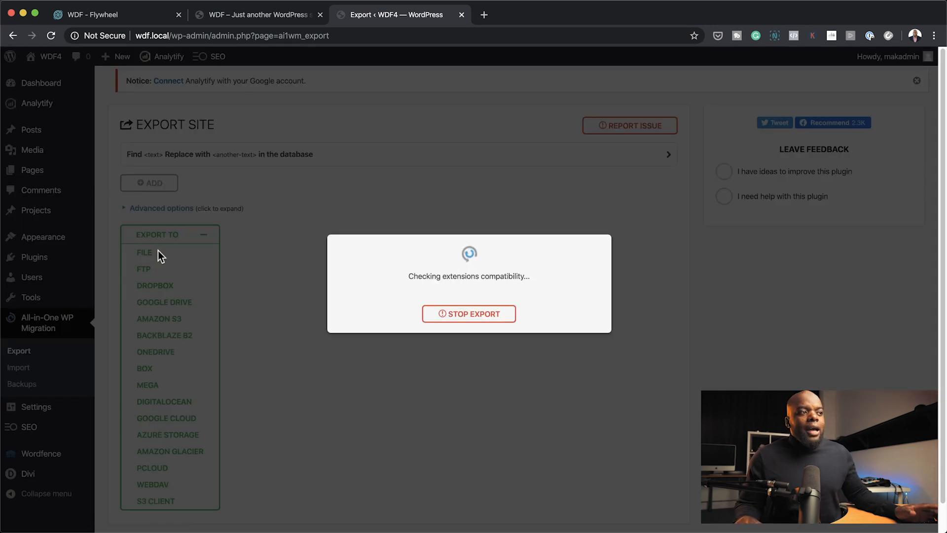